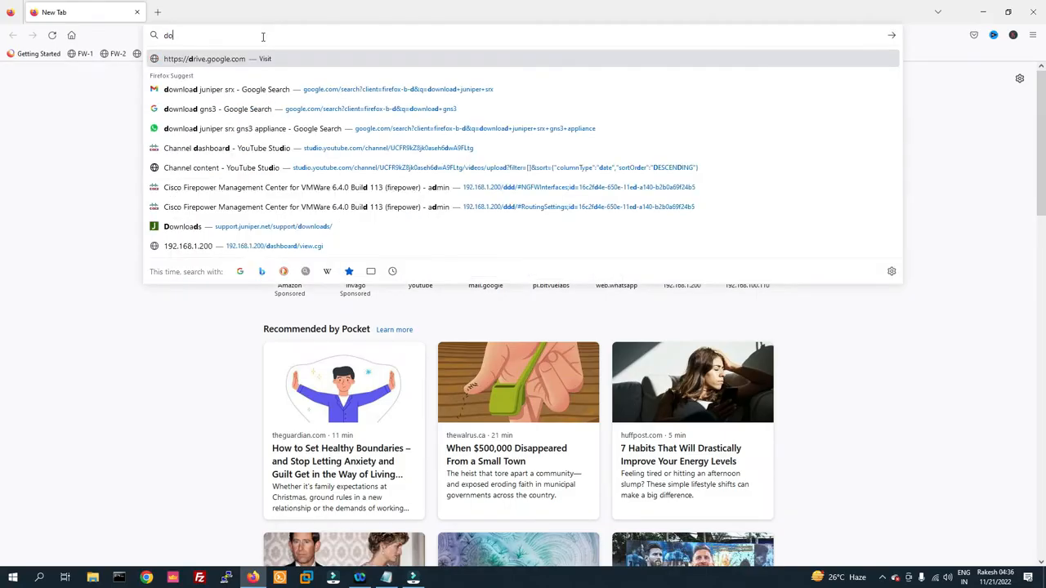
Step: Search Google for "download turbo c++" from the Firefox address bar
{"action": "type", "text": "download turbo"}
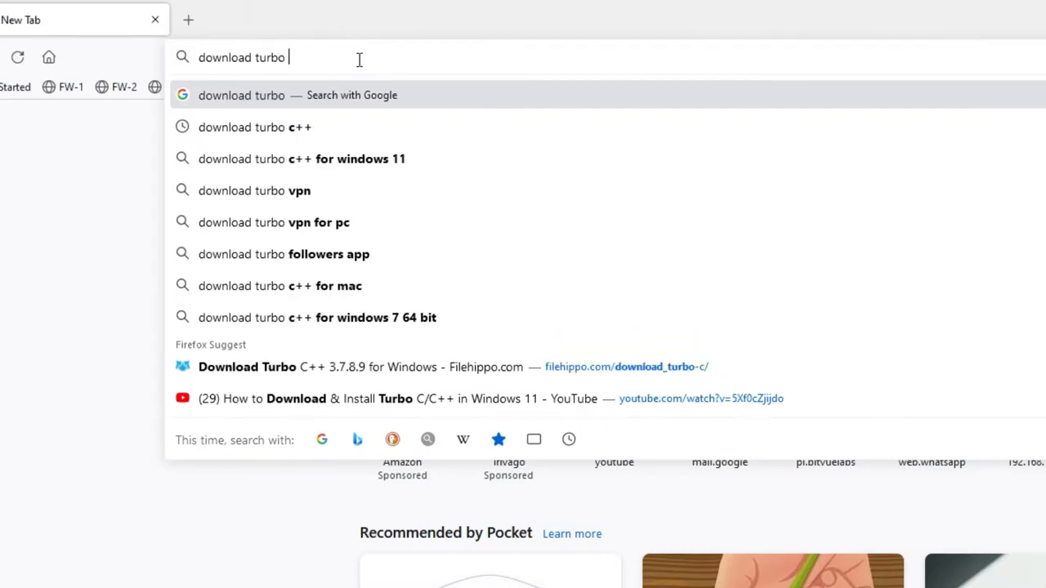
{"action": "type", "text": "c"}
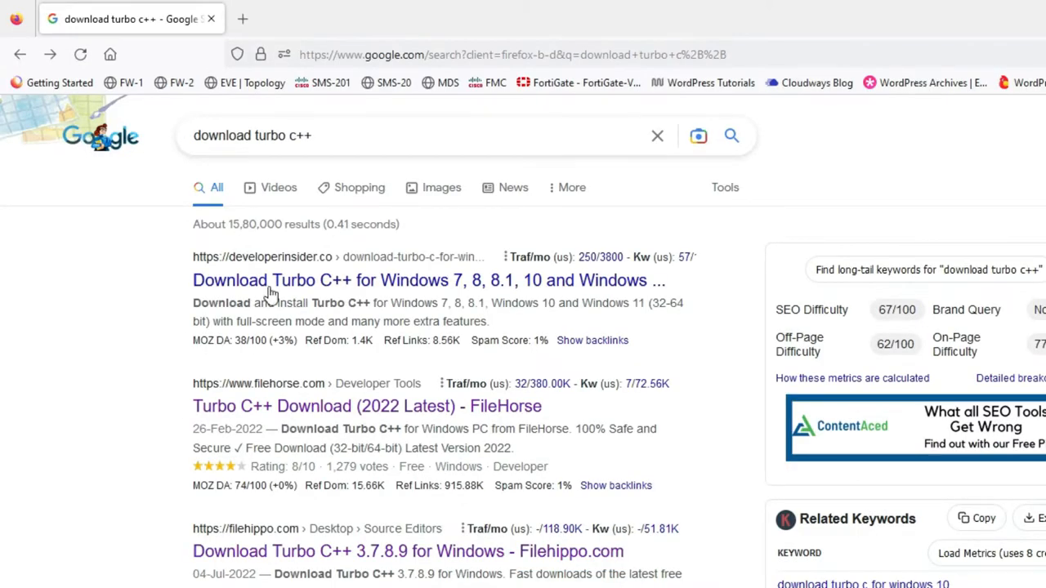
{"action": "mouse_move", "coordinate": [302, 275]}
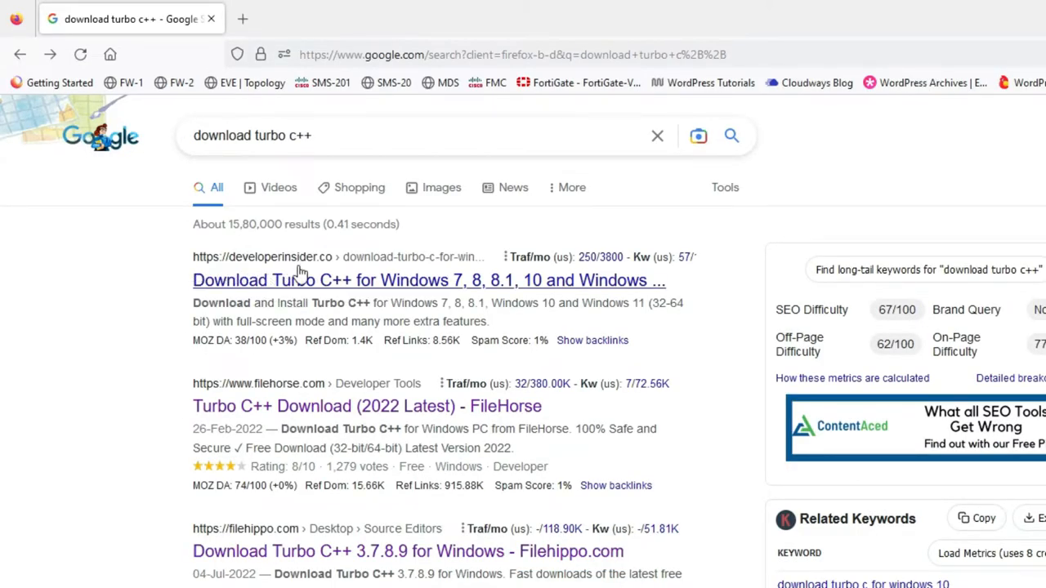
Step: From the Developer Insider article's Step 1, download the Turbo C++ 3.2 zip archive
{"action": "left_click", "coordinate": [253, 281]}
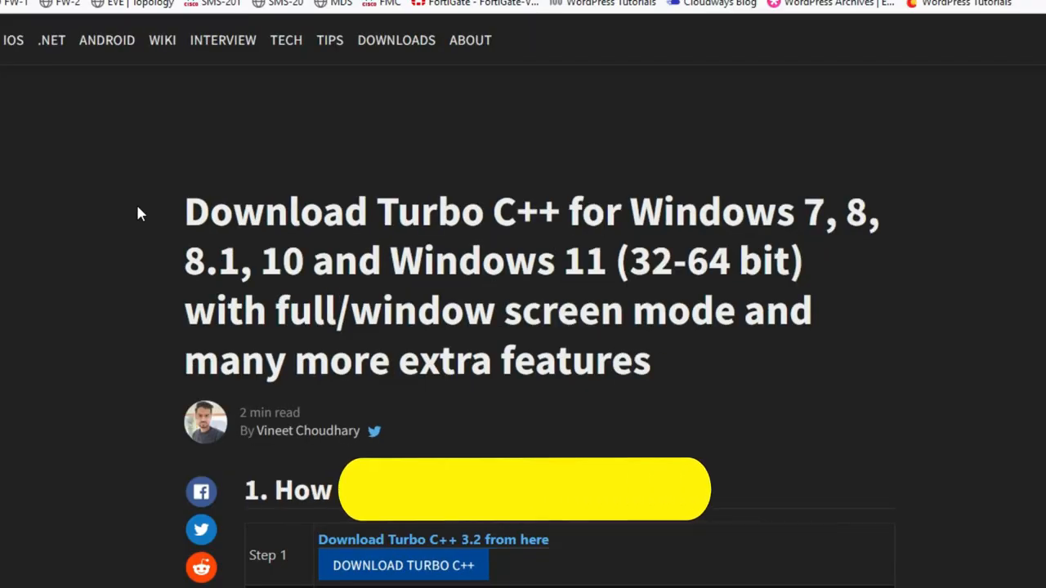
{"action": "scroll", "scroll_direction": "down", "scroll_amount": 3}
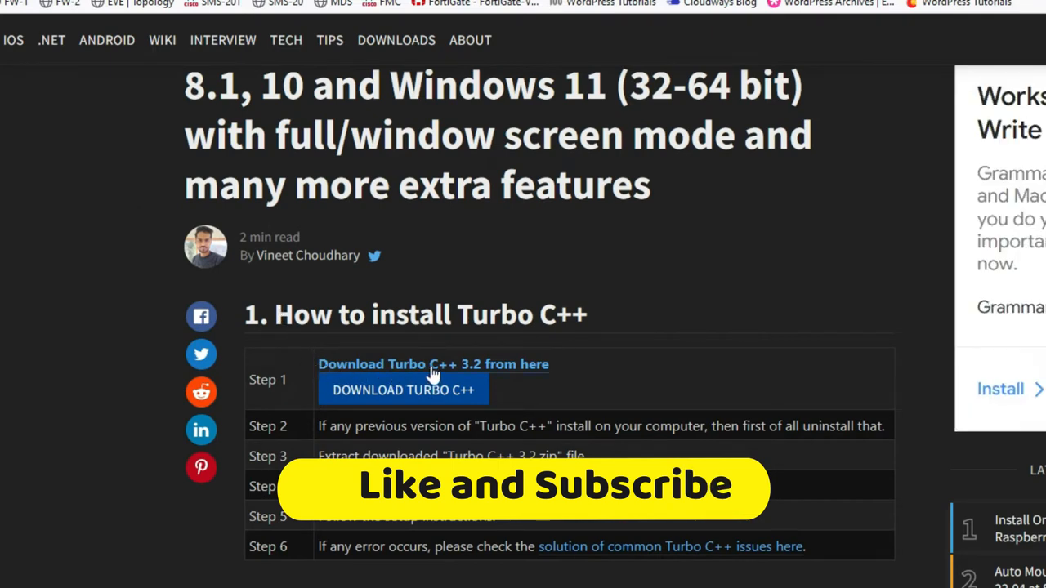
{"action": "mouse_move", "coordinate": [403, 399]}
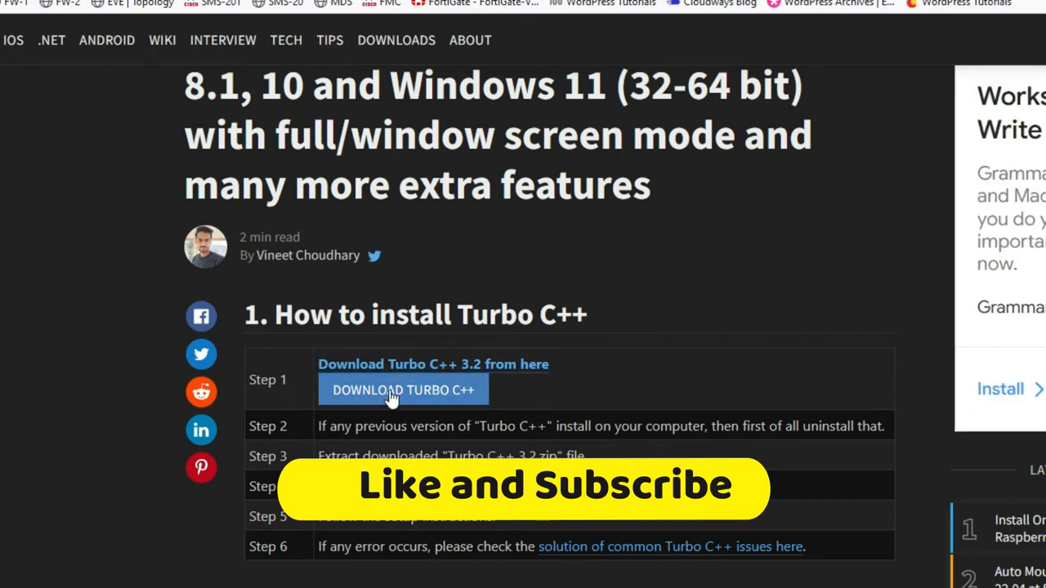
{"action": "left_click", "coordinate": [404, 389]}
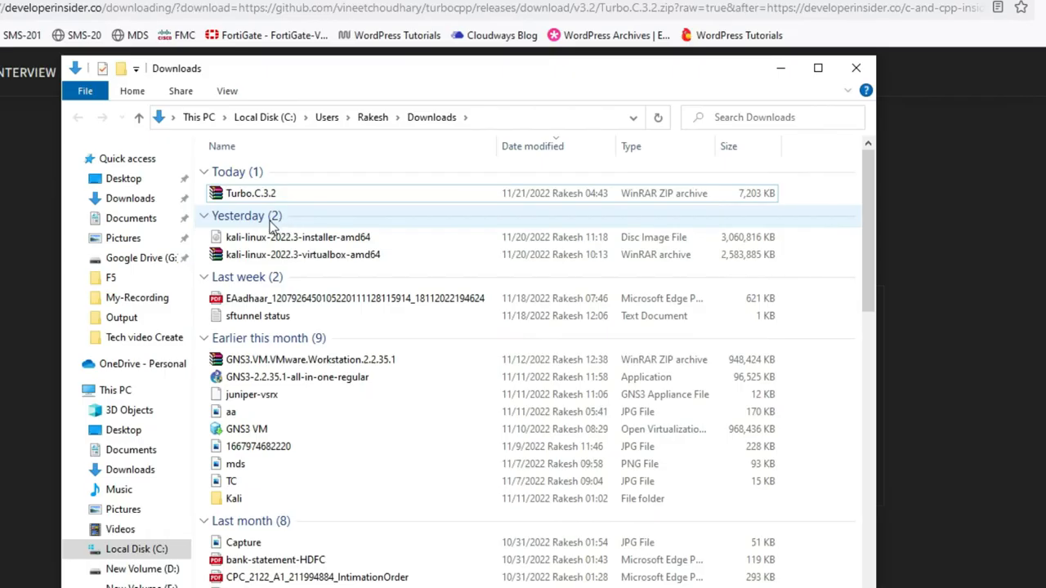
Step: Extract the Turbo.C.3.2 archive into a Downloads\Turbo.C.3.2 folder via Extract files..
{"action": "left_click", "coordinate": [252, 193]}
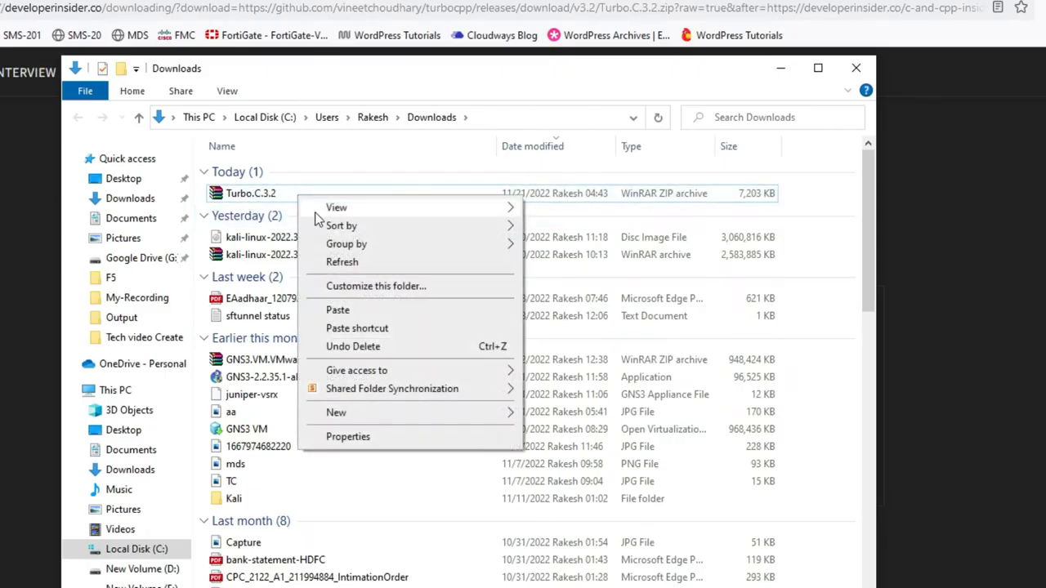
{"action": "right_click", "coordinate": [252, 193]}
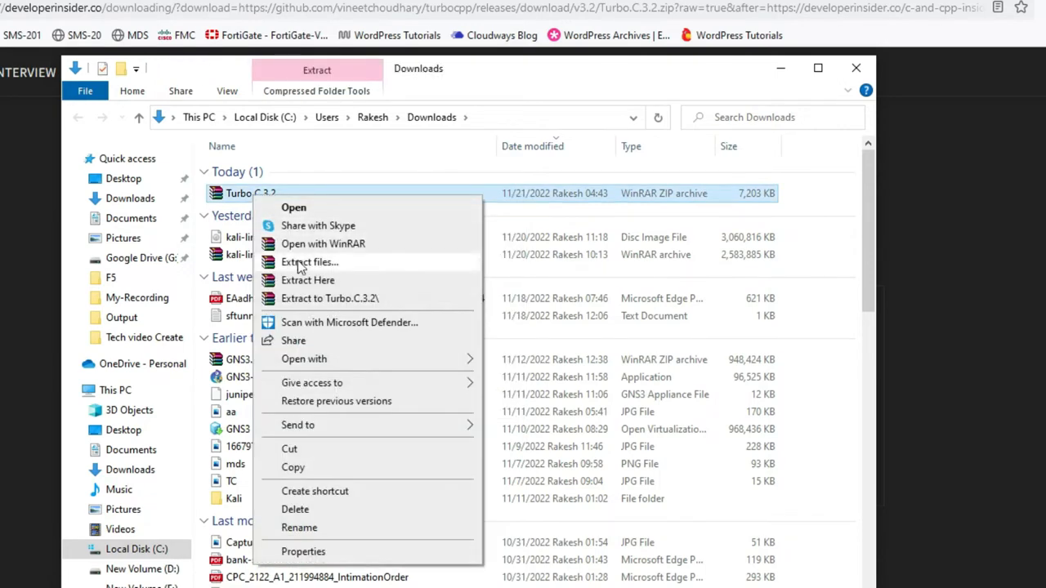
{"action": "left_click", "coordinate": [309, 262]}
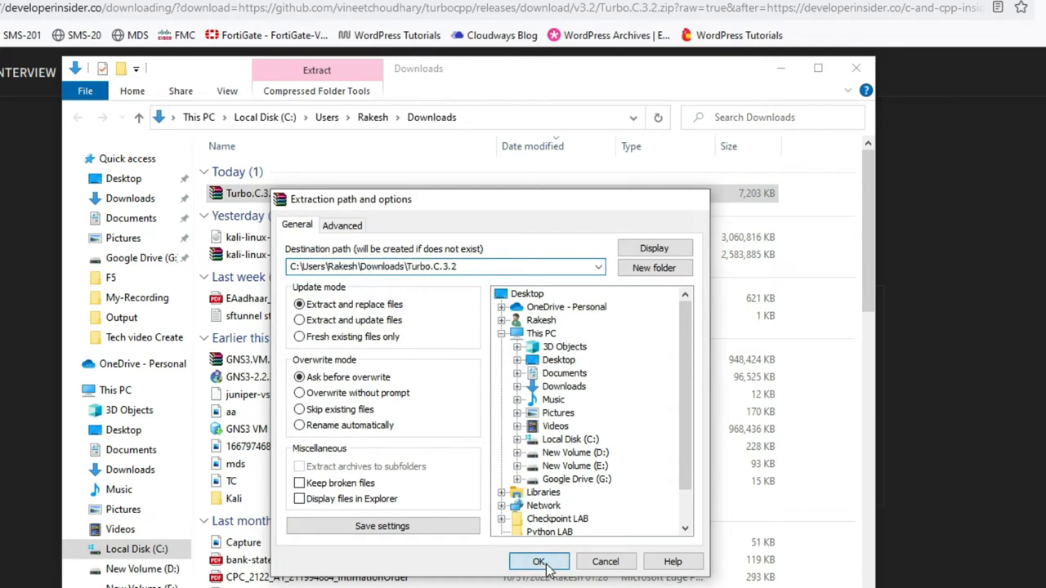
{"action": "left_click", "coordinate": [539, 562]}
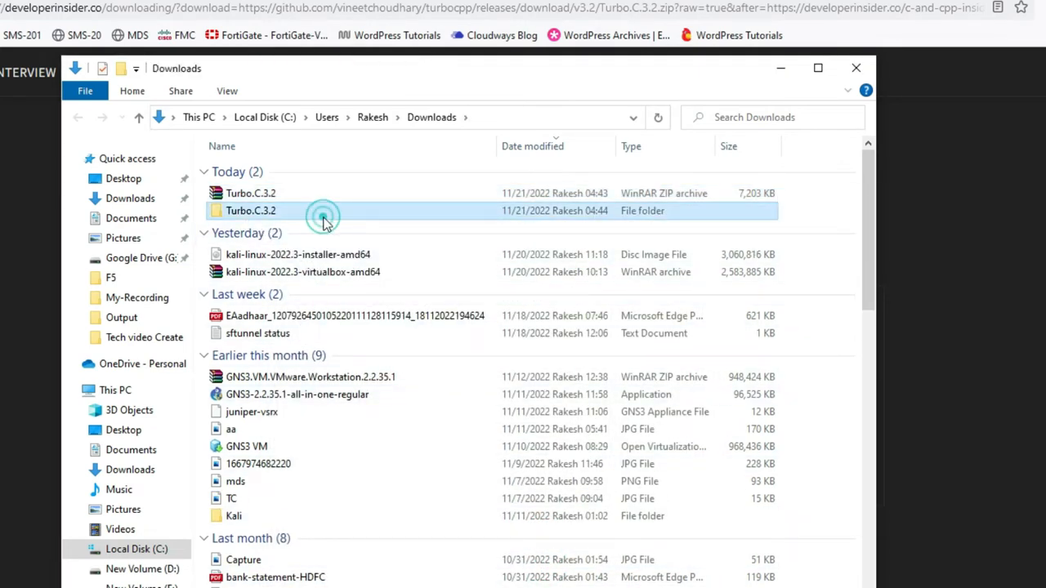
Step: Run setup from the inner Turbo.C.3.2 folder to start the InstallShield Wizard
{"action": "double_click", "coordinate": [252, 210]}
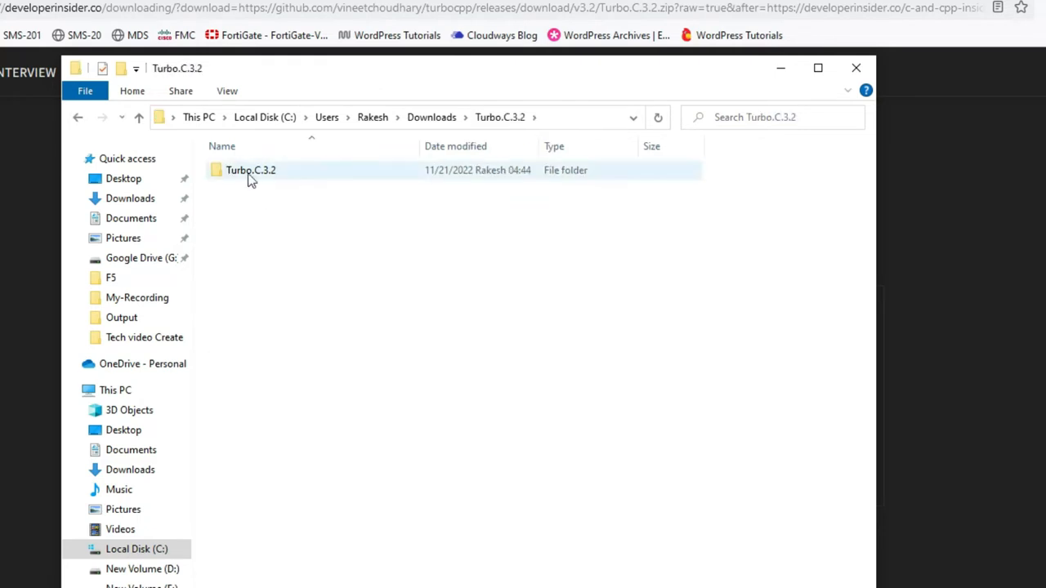
{"action": "double_click", "coordinate": [252, 170]}
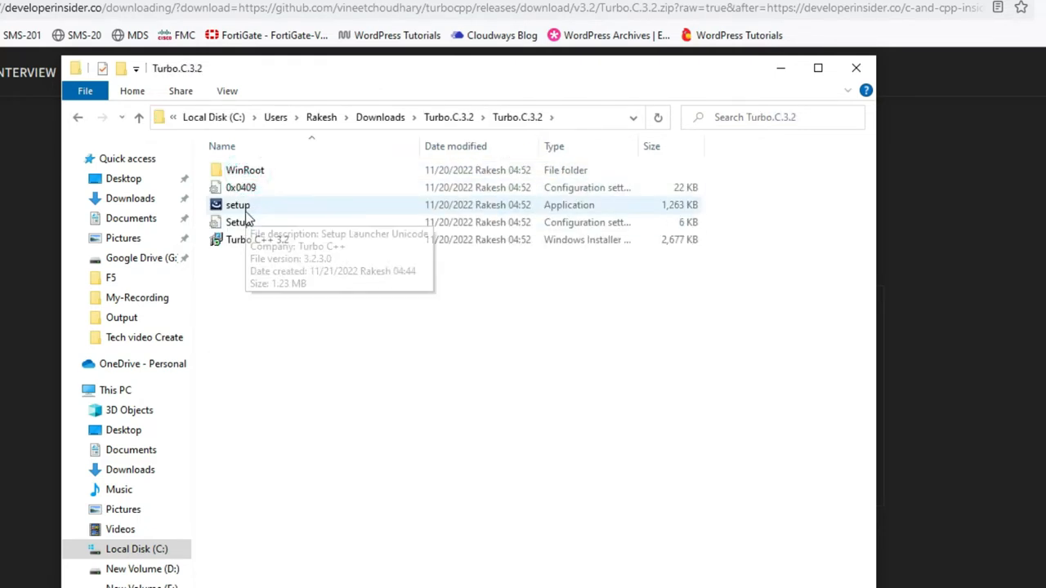
{"action": "mouse_move", "coordinate": [253, 213]}
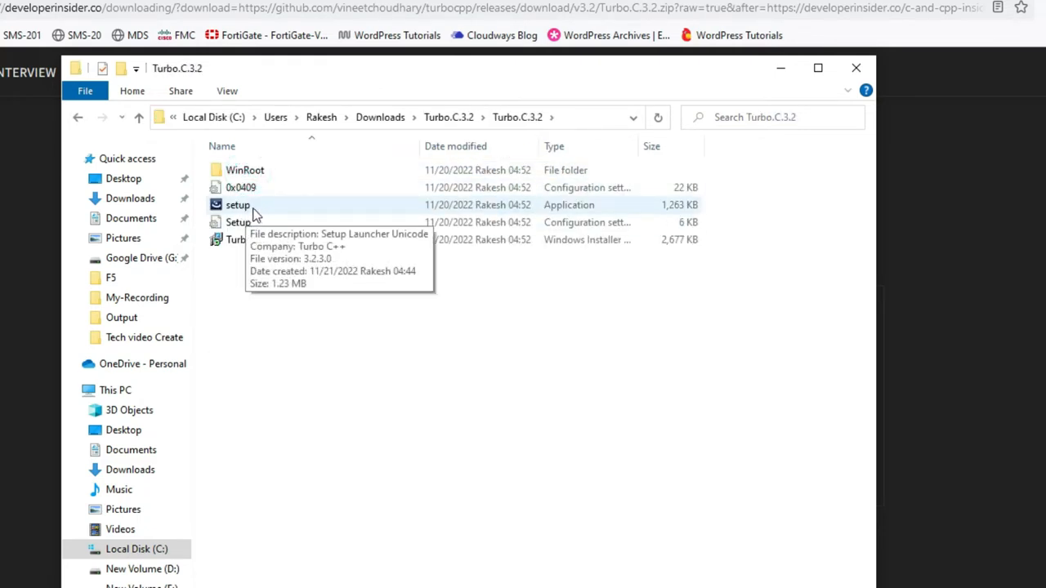
{"action": "left_click", "coordinate": [239, 204]}
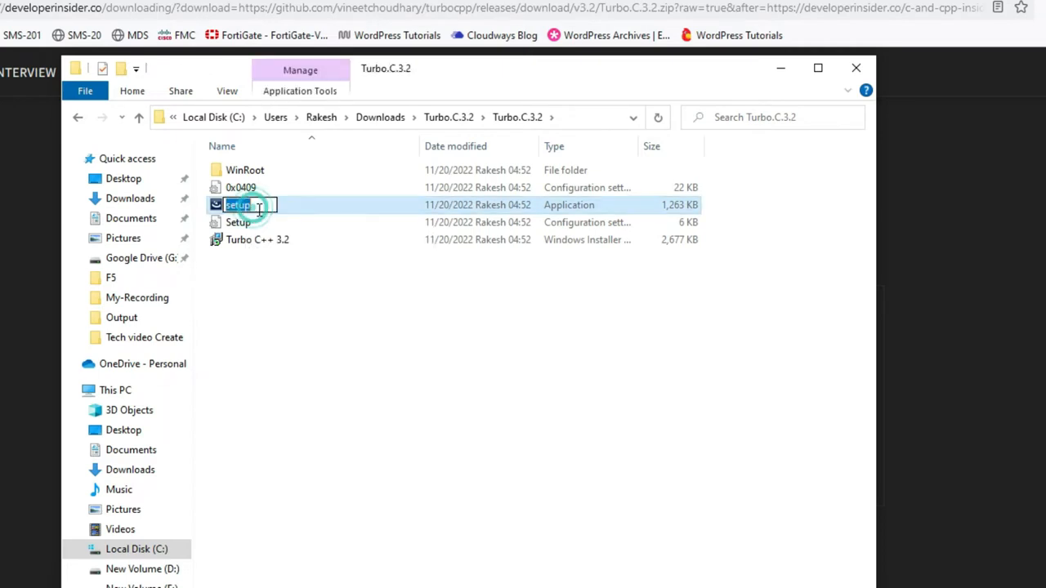
{"action": "double_click", "coordinate": [239, 204]}
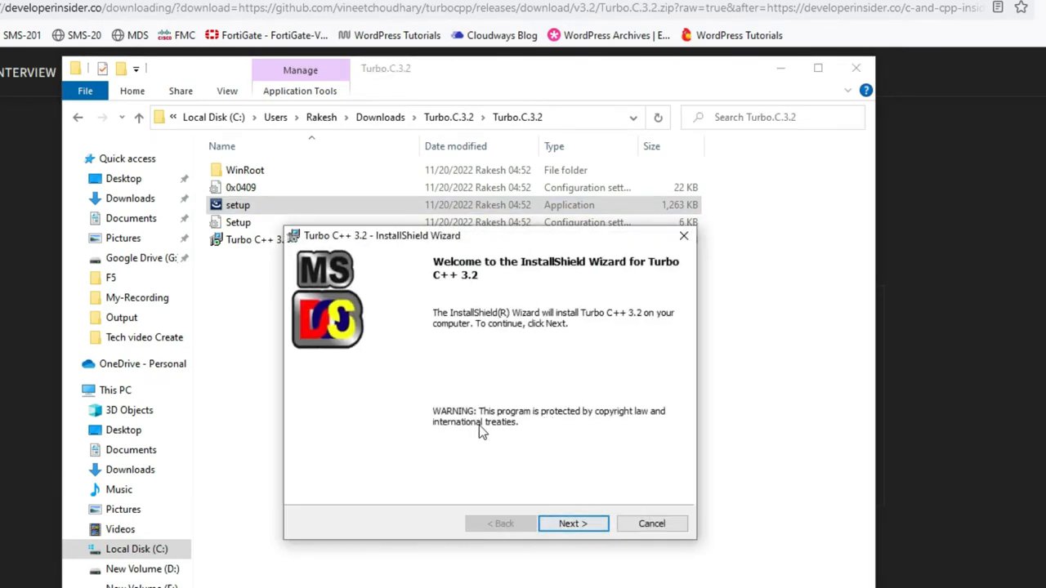
Step: Accept the license, allow the UAC prompt and finish installing with Launch the program checked
{"action": "left_click", "coordinate": [573, 523]}
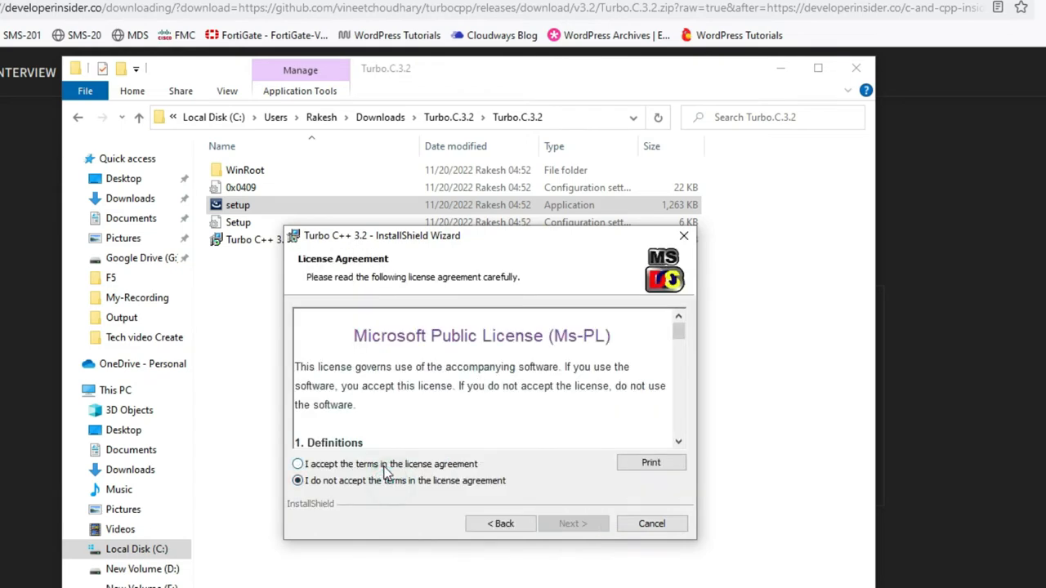
{"action": "left_click", "coordinate": [297, 464]}
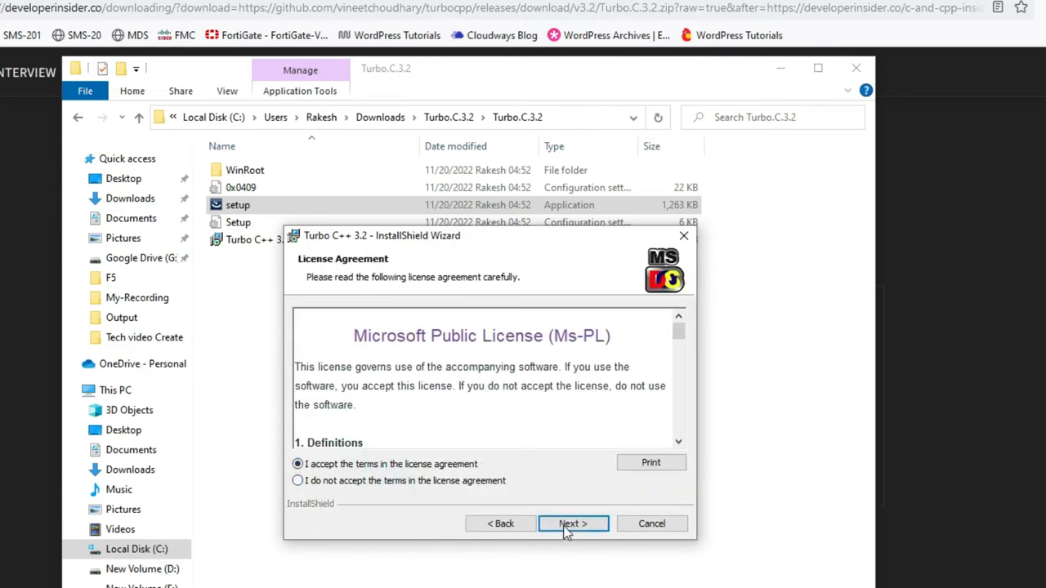
{"action": "left_click", "coordinate": [573, 523]}
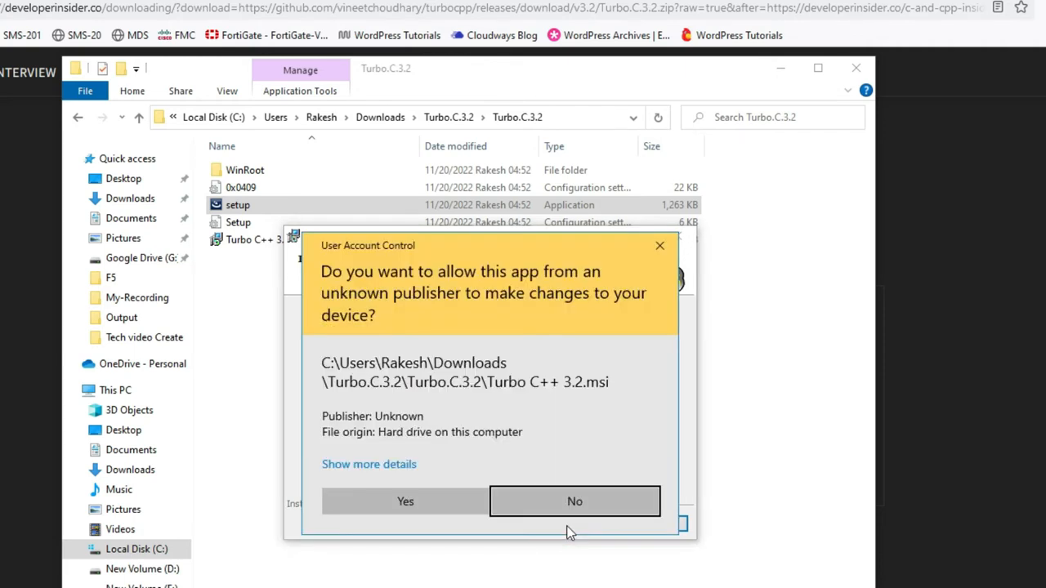
{"action": "left_click", "coordinate": [406, 500]}
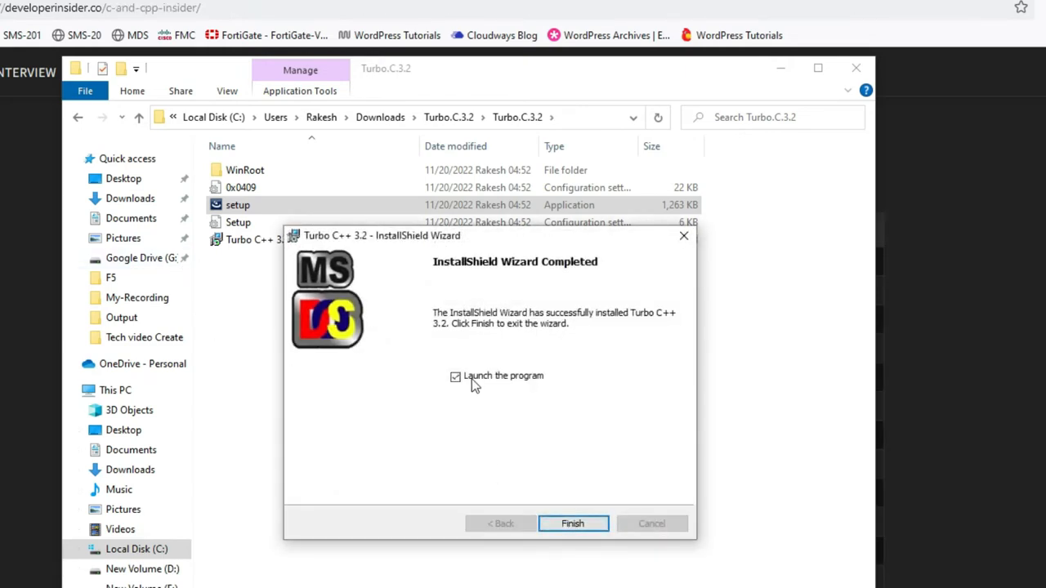
{"action": "left_click", "coordinate": [572, 523]}
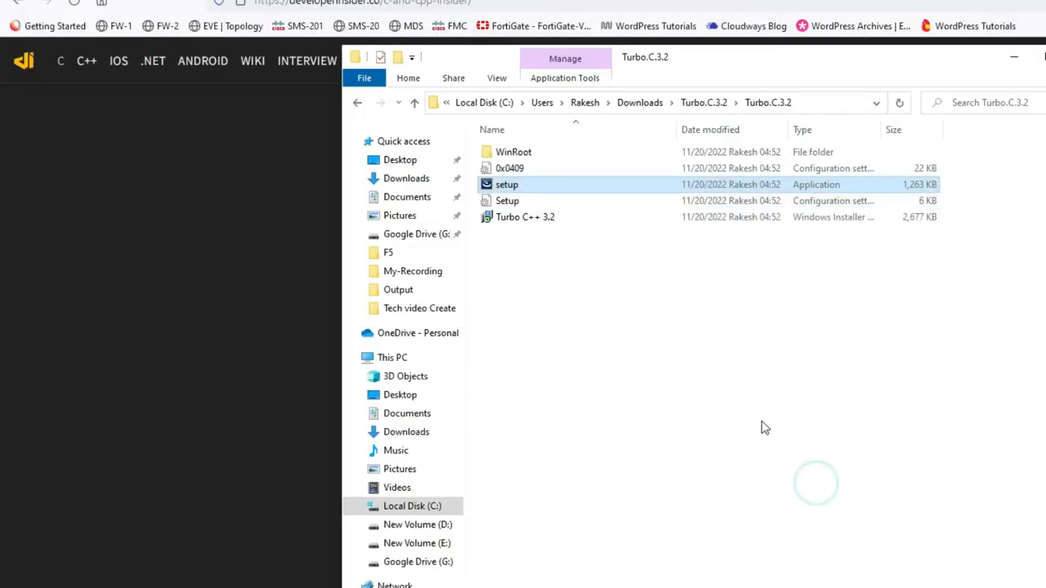
Step: Choose New Project... on the Turbo C++ start screen to get the Project Name dialog
{"action": "double_click", "coordinate": [507, 183]}
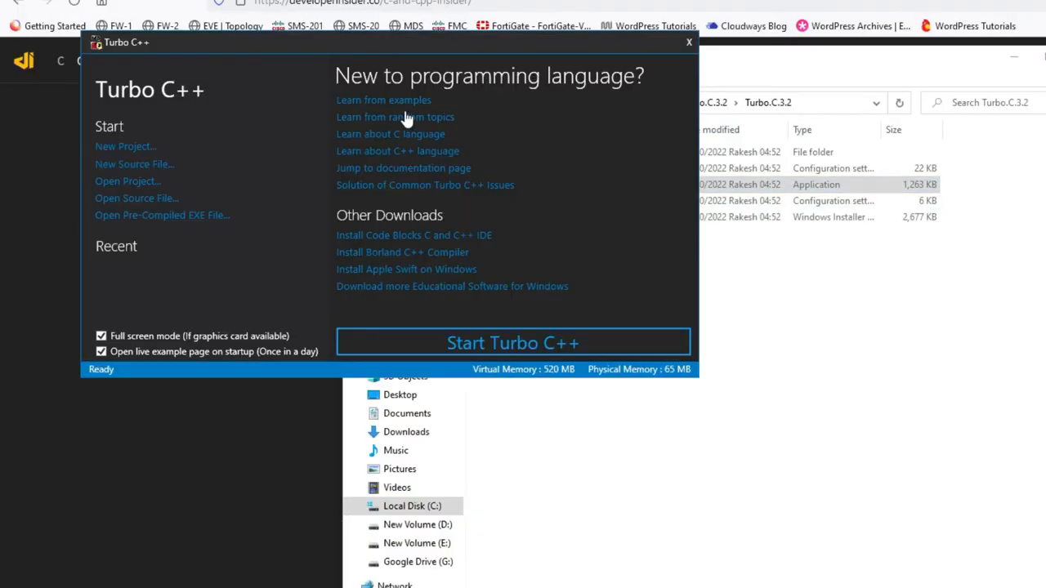
{"action": "mouse_move", "coordinate": [162, 172]}
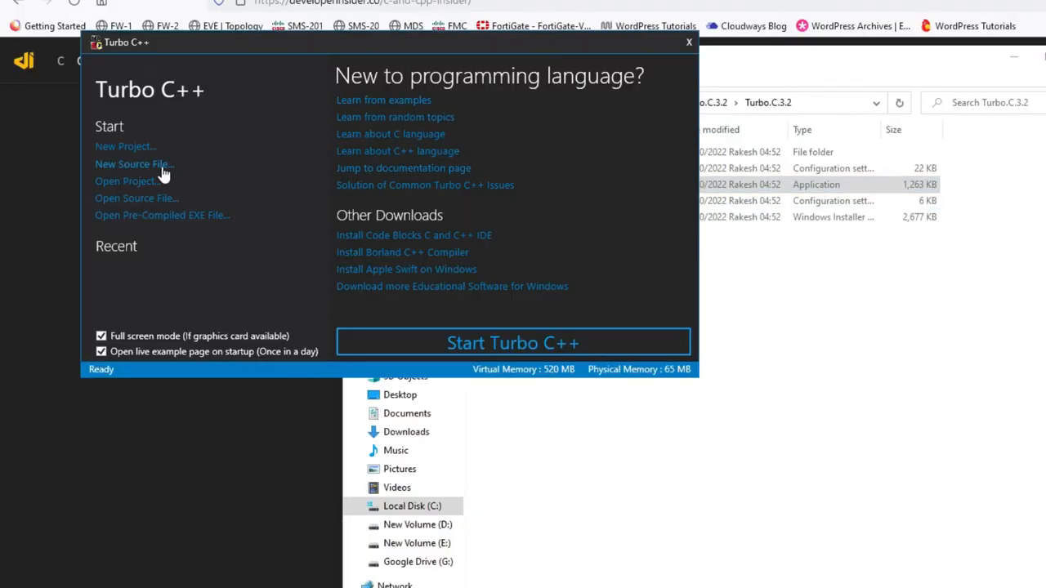
{"action": "mouse_move", "coordinate": [137, 198]}
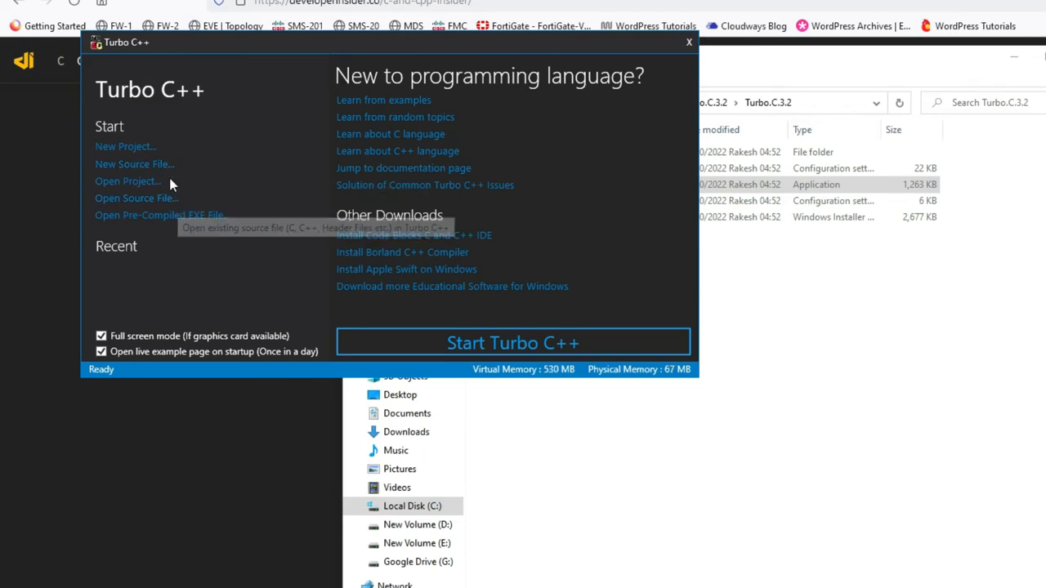
{"action": "left_click", "coordinate": [124, 147]}
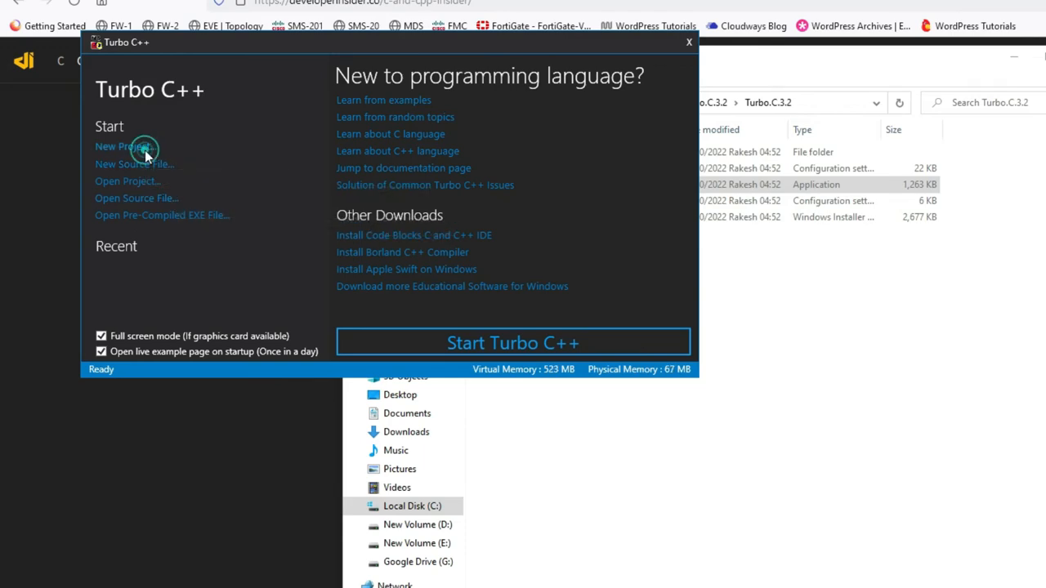
{"action": "left_click", "coordinate": [125, 148]}
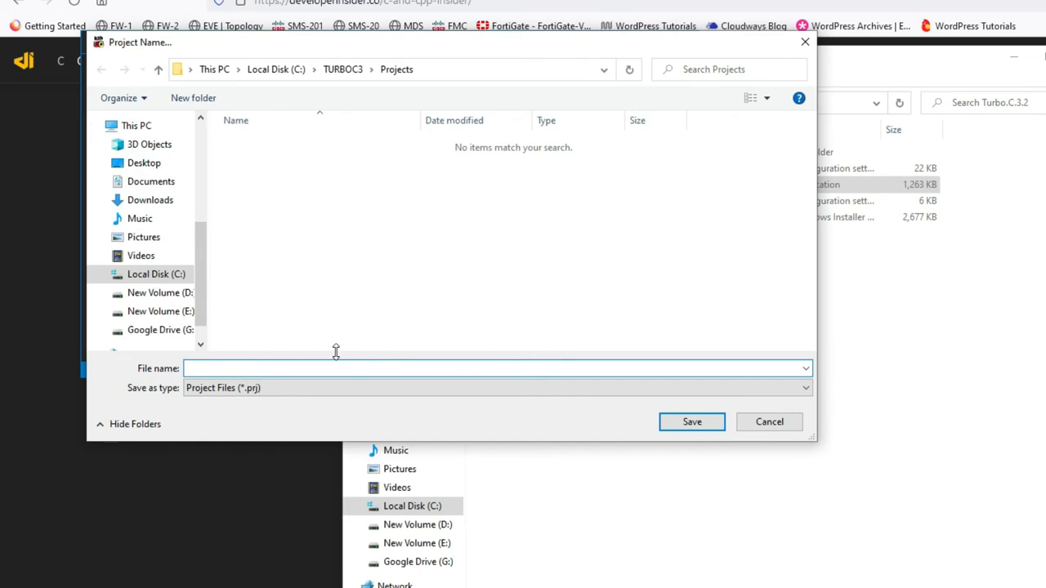
Step: Replace the mistyped name 'tech' with 'basic-program' and save the project in TURBOC3 Projects
{"action": "type", "text": "tech"}
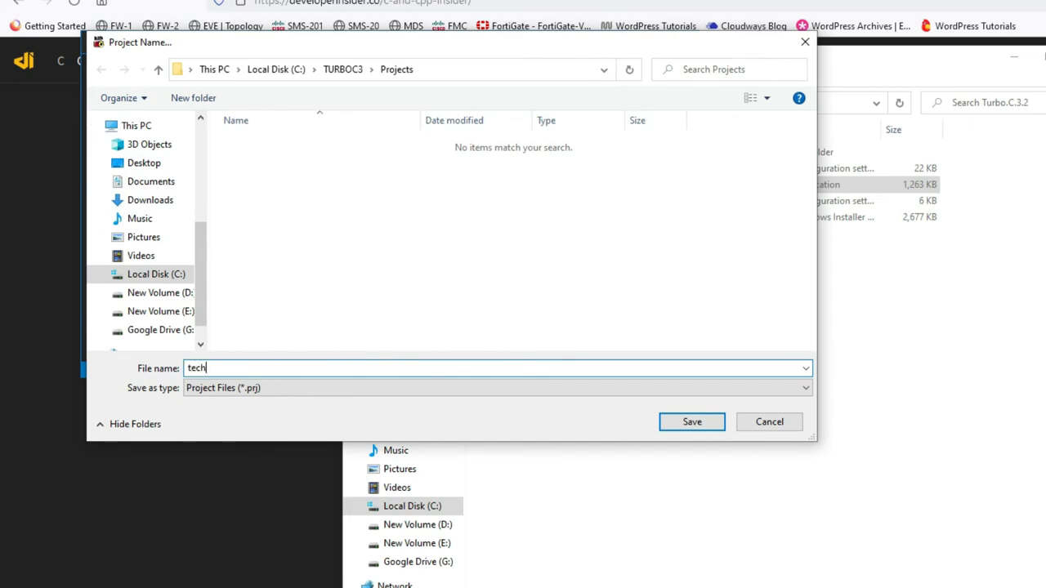
{"action": "key", "text": "Ctrl+a"}
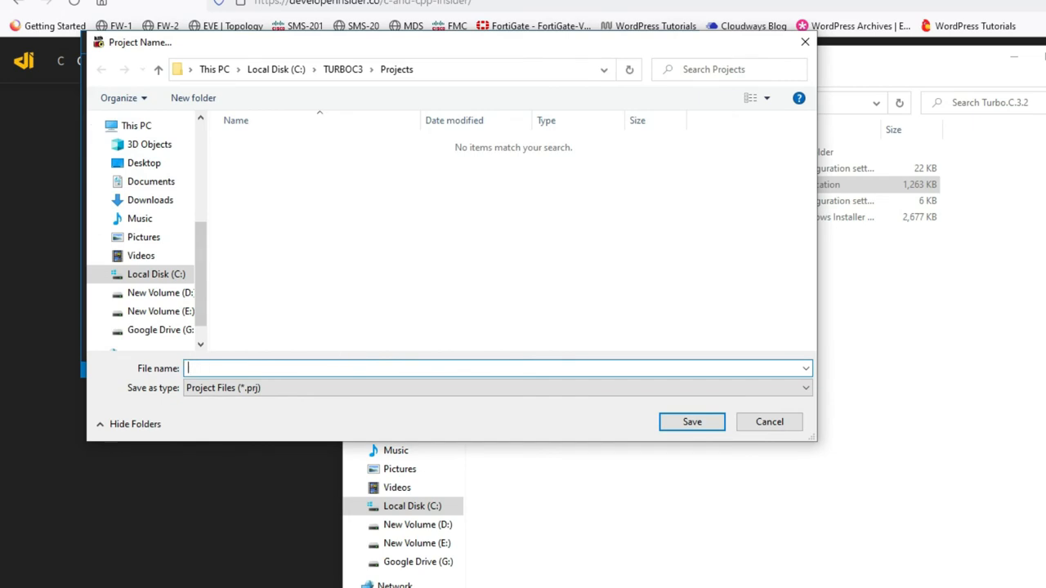
{"action": "type", "text": "basic-"}
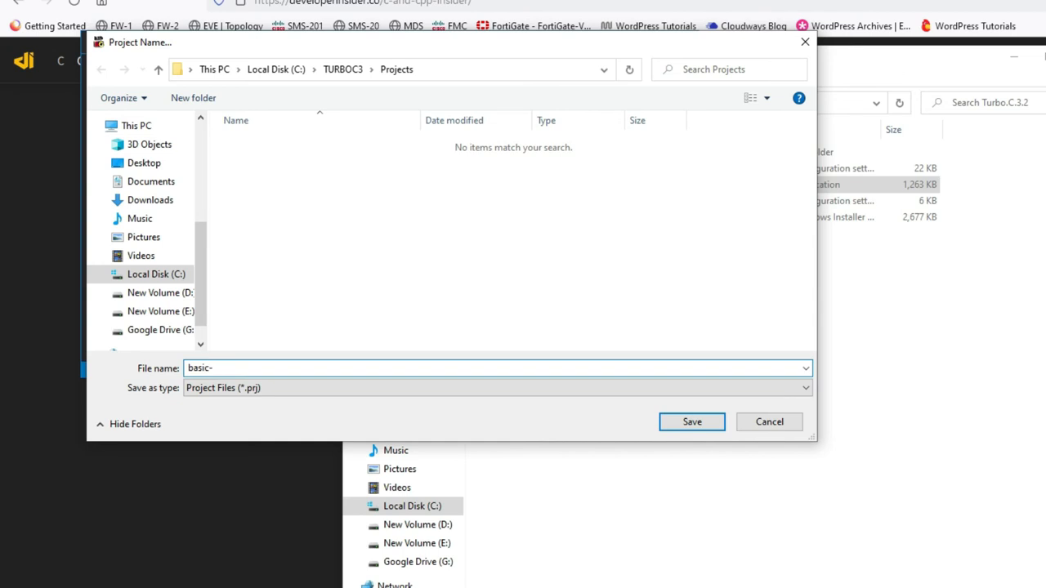
{"action": "type", "text": "program"}
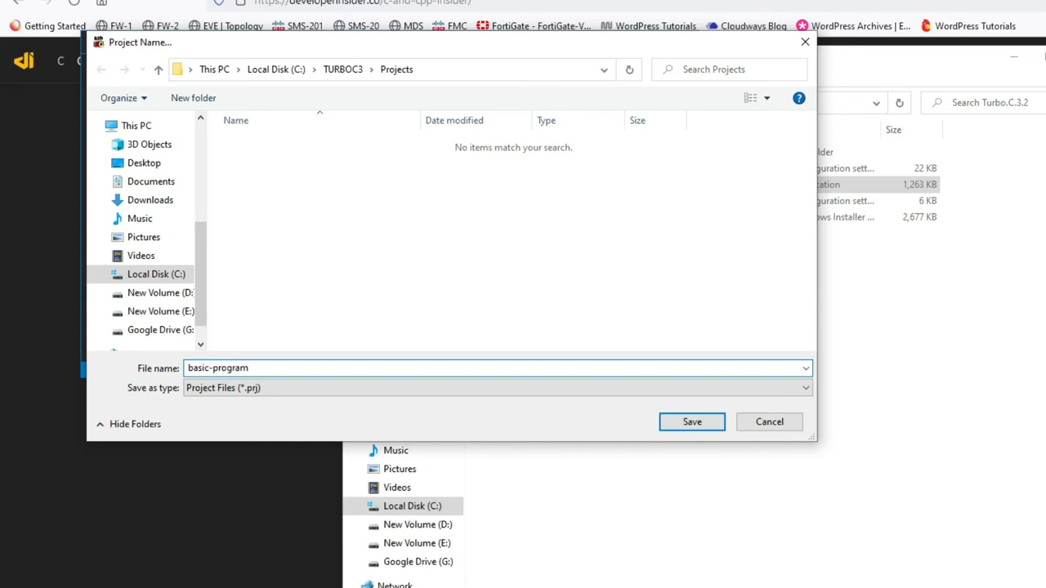
{"action": "left_click", "coordinate": [692, 422]}
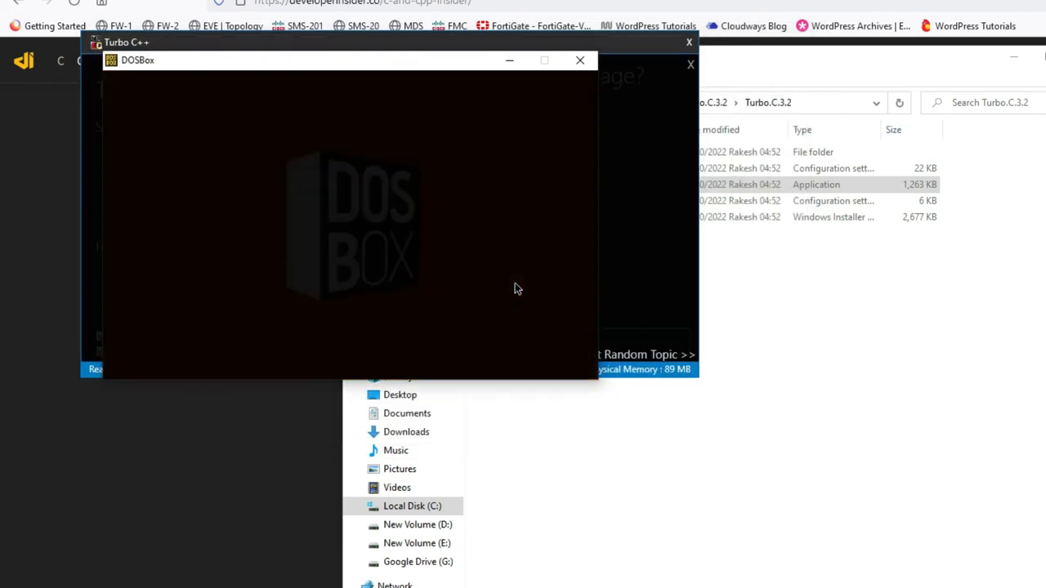